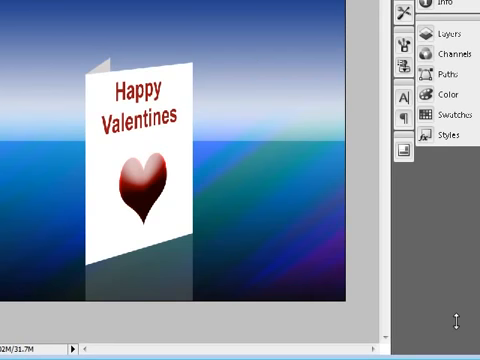
{"action": "mouse_move", "coordinate": [456, 324]}
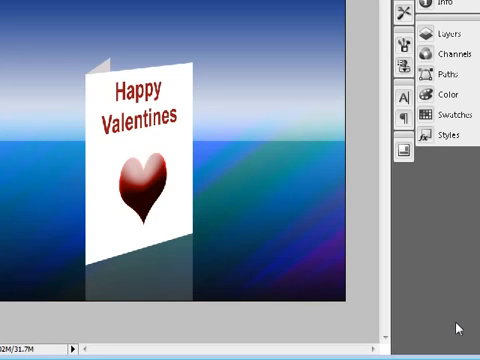
{"action": "mouse_move", "coordinate": [204, 204]}
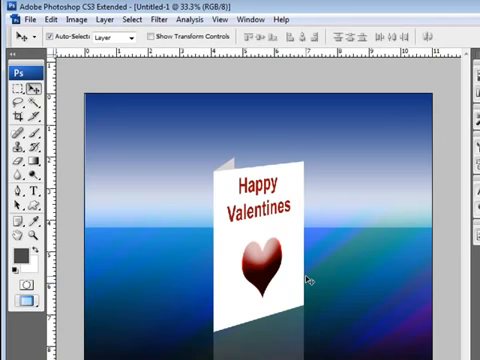
{"action": "mouse_move", "coordinate": [276, 242]}
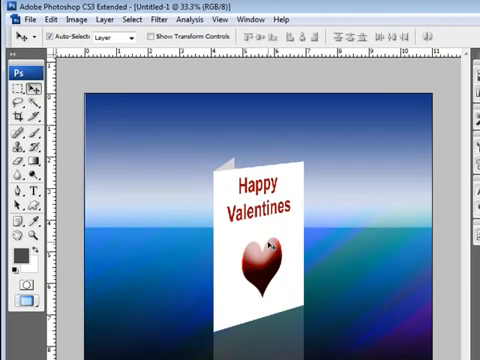
{"action": "mouse_move", "coordinate": [362, 124]}
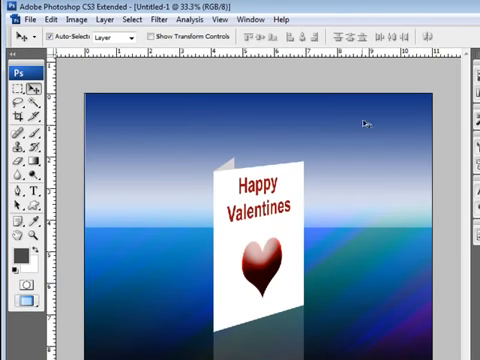
{"action": "mouse_move", "coordinate": [320, 338]}
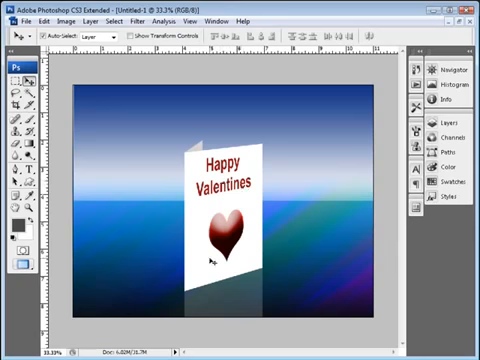
{"action": "mouse_move", "coordinate": [248, 232]}
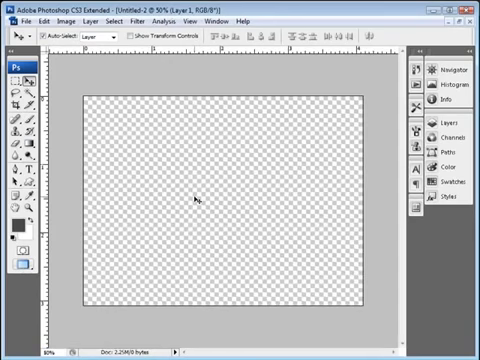
{"action": "mouse_move", "coordinate": [128, 230]}
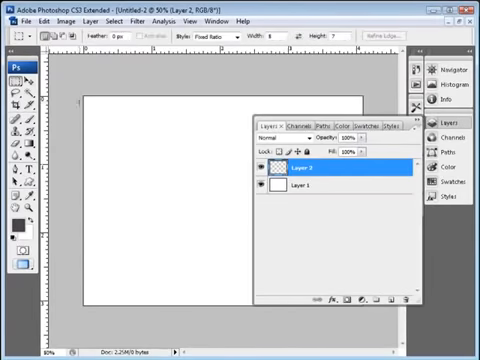
Marquee-select a rectangular upper band of the white canvas for the sky area.
{"action": "left_click_drag", "start_coordinate": [76, 96], "coordinate": [120, 150]}
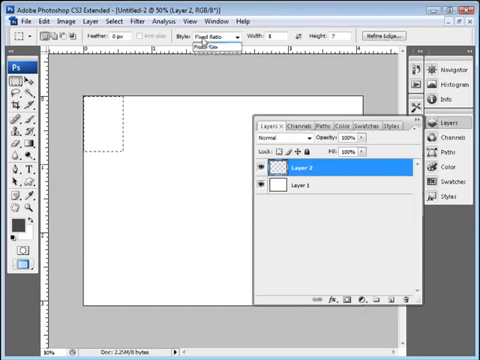
{"action": "left_click", "coordinate": [210, 36]}
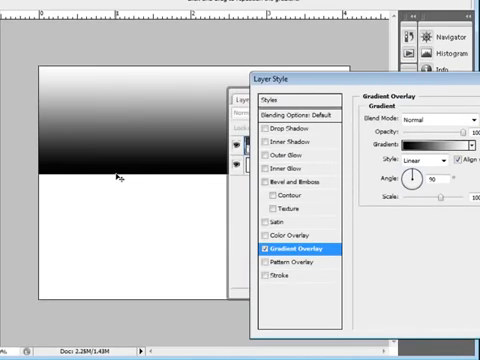
{"action": "mouse_move", "coordinate": [192, 122]}
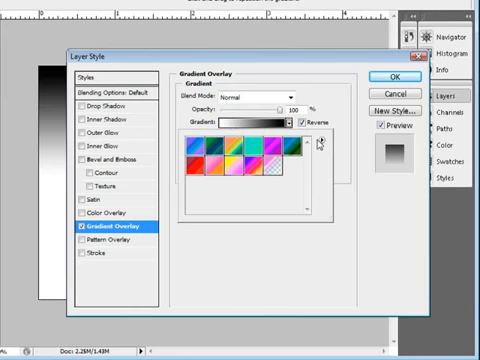
Choose the Foreground to Background preset and bring its gradient up for editing.
{"action": "left_click", "coordinate": [320, 144]}
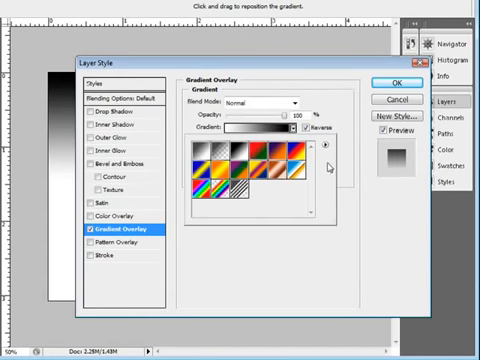
{"action": "left_click", "coordinate": [324, 156]}
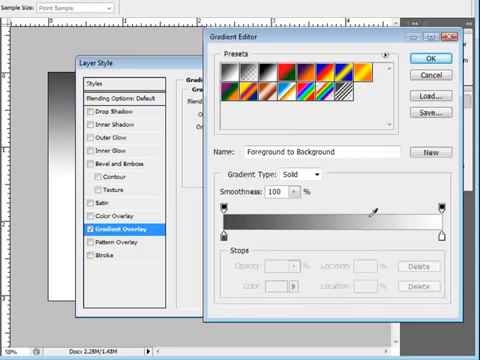
Recolour the dark stop to a deep blue and accept the blue-to-white gradient.
{"action": "left_click", "coordinate": [224, 230]}
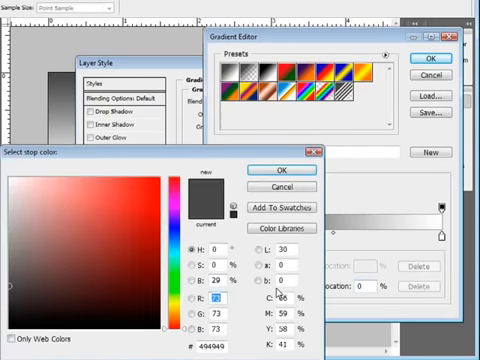
{"action": "left_click", "coordinate": [200, 244]}
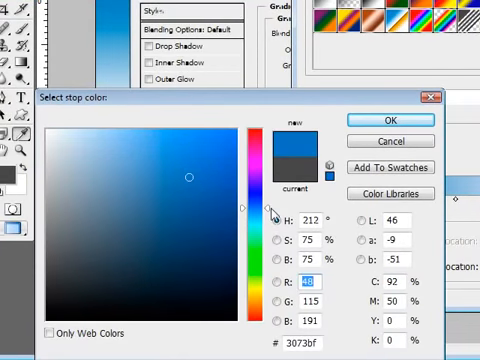
{"action": "left_click", "coordinate": [200, 200]}
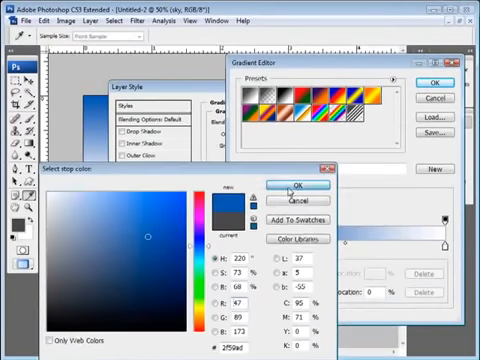
{"action": "left_click", "coordinate": [296, 188]}
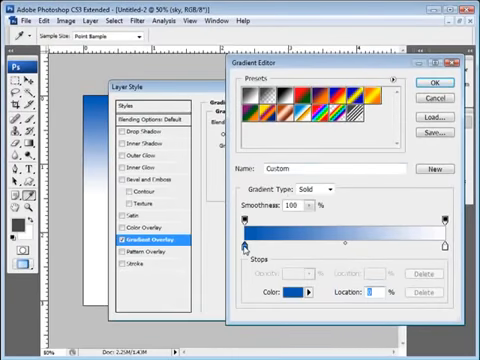
{"action": "left_click", "coordinate": [432, 80]}
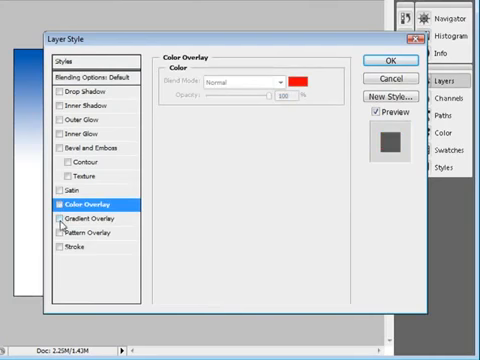
Return to the sky layer's Gradient Overlay settings showing the deep-blue-to-white blend.
{"action": "left_click", "coordinate": [96, 218]}
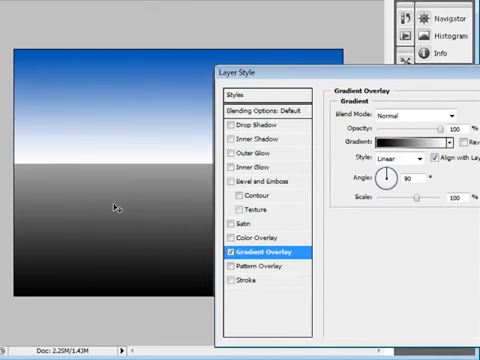
{"action": "mouse_move", "coordinate": [112, 206]}
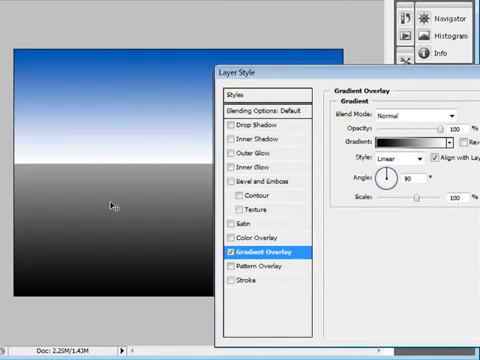
{"action": "mouse_move", "coordinate": [92, 88]}
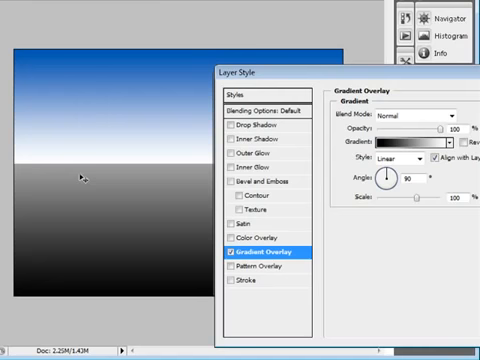
{"action": "mouse_move", "coordinate": [104, 172]}
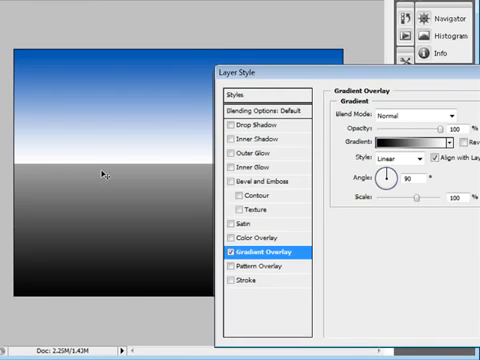
{"action": "mouse_move", "coordinate": [104, 216]}
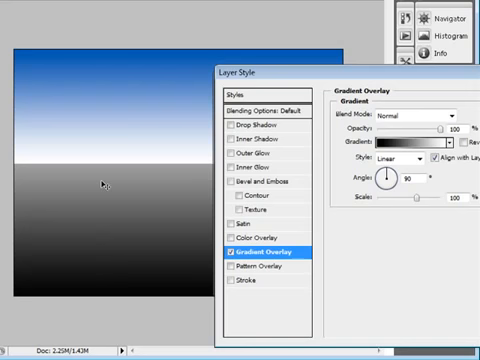
{"action": "mouse_move", "coordinate": [130, 80]}
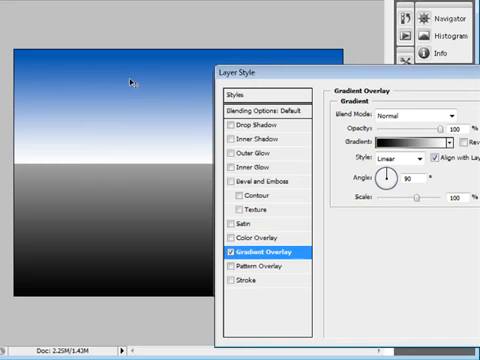
{"action": "mouse_move", "coordinate": [132, 164]}
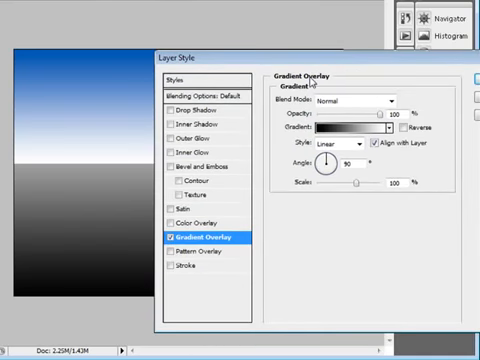
{"action": "mouse_move", "coordinate": [42, 228]}
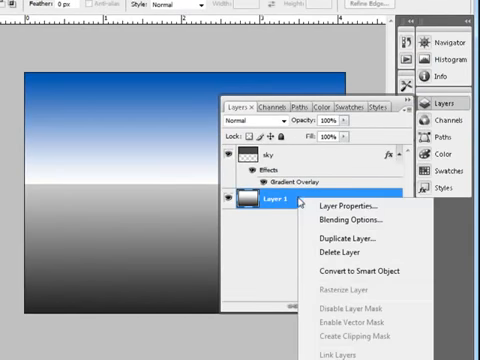
Bring up Layer 1's blending options and its black-to-white overlay gradient for editing.
{"action": "left_click", "coordinate": [352, 216]}
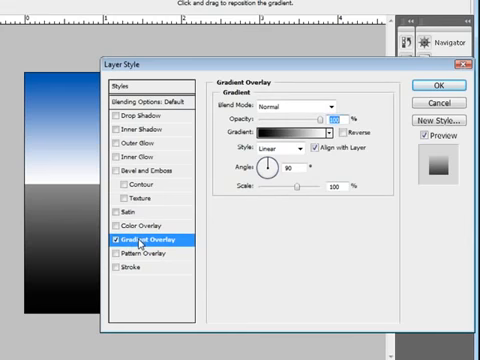
{"action": "left_click", "coordinate": [284, 132]}
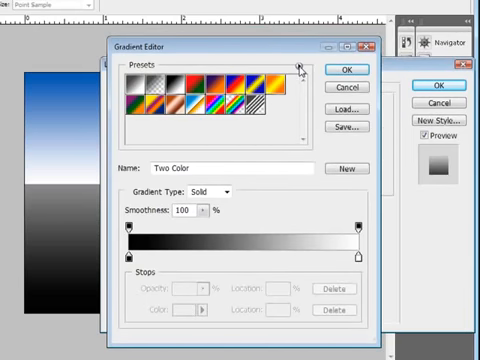
Load the Noise Samples gradient preset library into the Gradient Editor.
{"action": "left_click", "coordinate": [300, 64]}
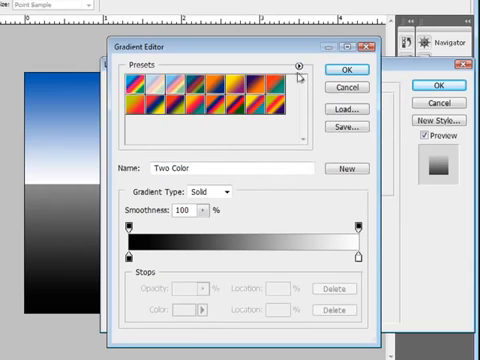
{"action": "left_click", "coordinate": [302, 64]}
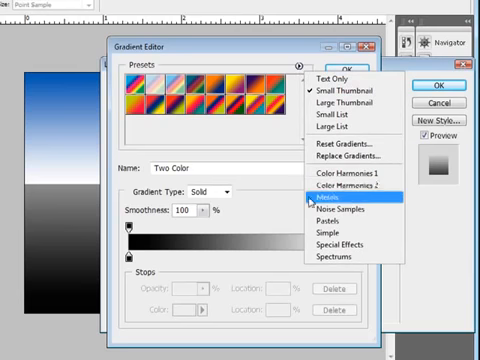
{"action": "left_click", "coordinate": [332, 200]}
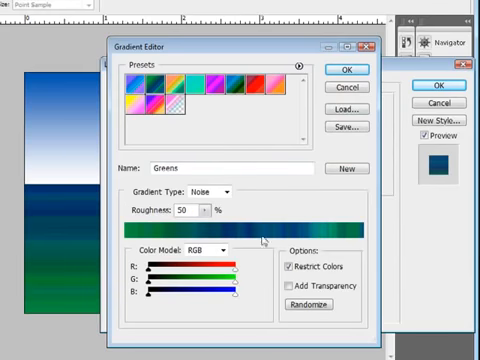
{"action": "mouse_move", "coordinate": [262, 240]}
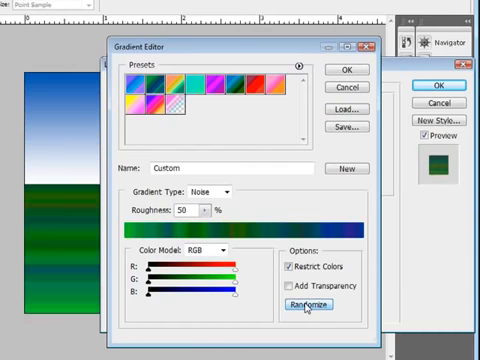
Randomize the noise gradient repeatedly until a purple-pink banded result appears.
{"action": "left_click", "coordinate": [312, 304]}
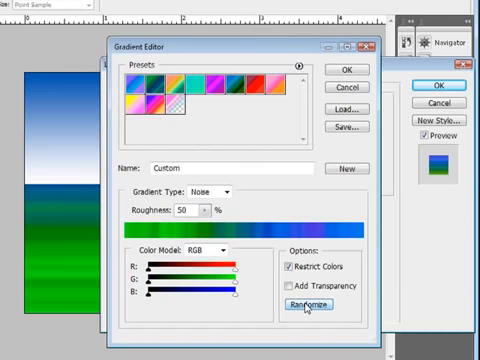
{"action": "left_click", "coordinate": [308, 304]}
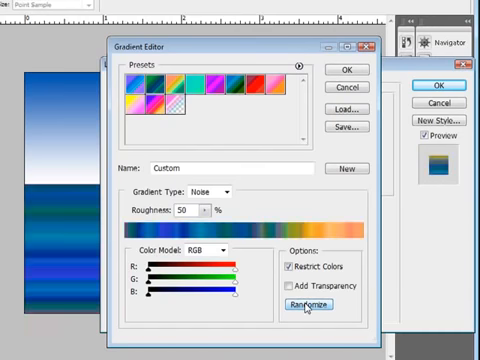
{"action": "left_click", "coordinate": [304, 304]}
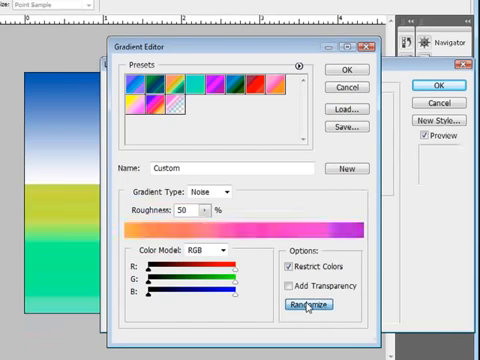
{"action": "left_click", "coordinate": [304, 304]}
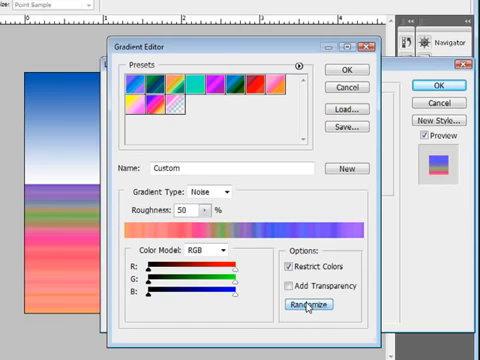
{"action": "left_click", "coordinate": [312, 304]}
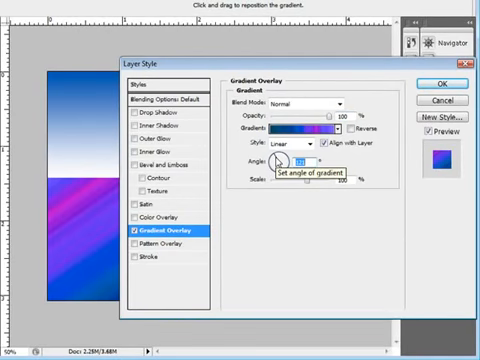
{"action": "mouse_move", "coordinate": [336, 118]}
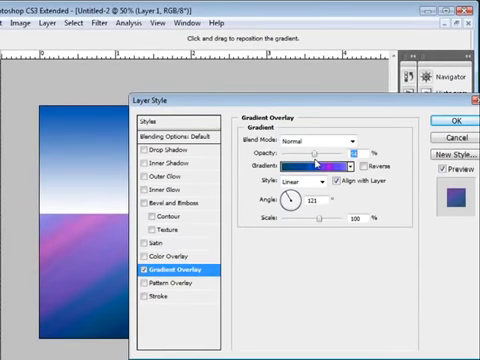
Apply the angled purple-blue noise gradient overlay to Layer 1.
{"action": "left_click", "coordinate": [450, 118]}
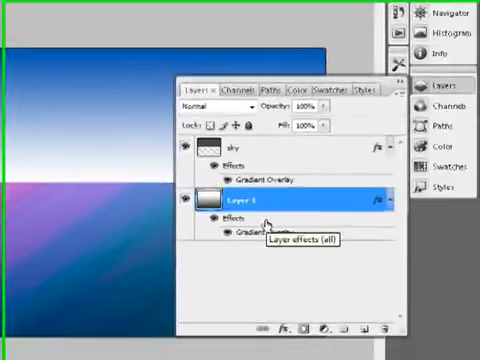
Convert Layer 1's gradient overlay into its own layer, Layer 1's Gradient Fill.
{"action": "double_click", "coordinate": [250, 218]}
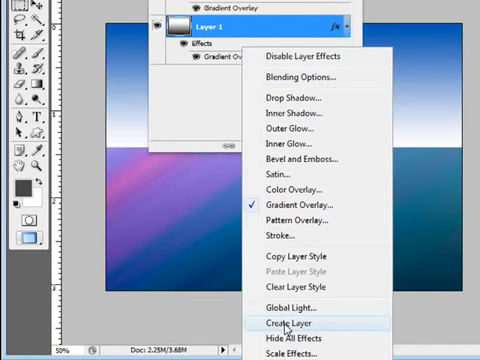
{"action": "left_click", "coordinate": [300, 324]}
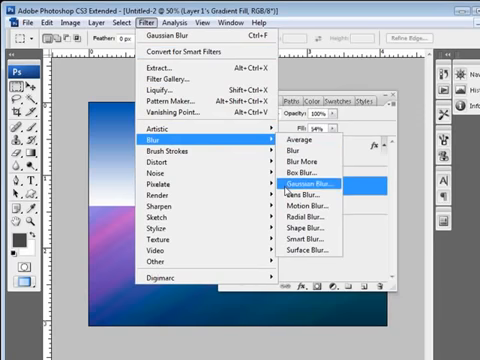
Soften Layer 1's Gradient Fill with a Gaussian Blur.
{"action": "left_click", "coordinate": [316, 184]}
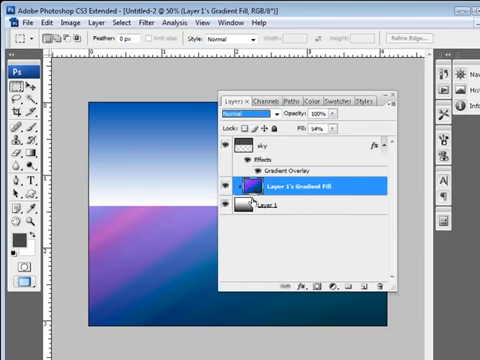
{"action": "mouse_move", "coordinate": [232, 236]}
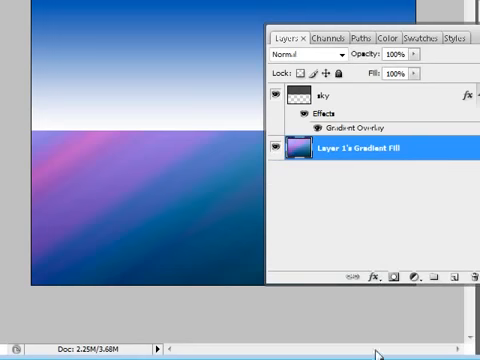
{"action": "mouse_move", "coordinate": [428, 180]}
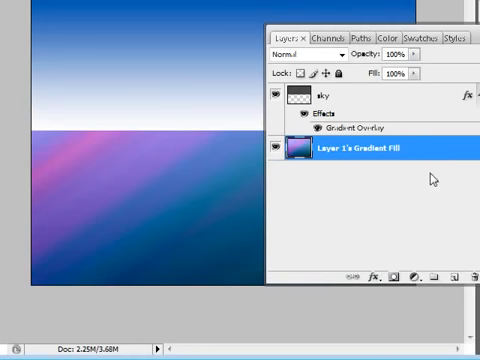